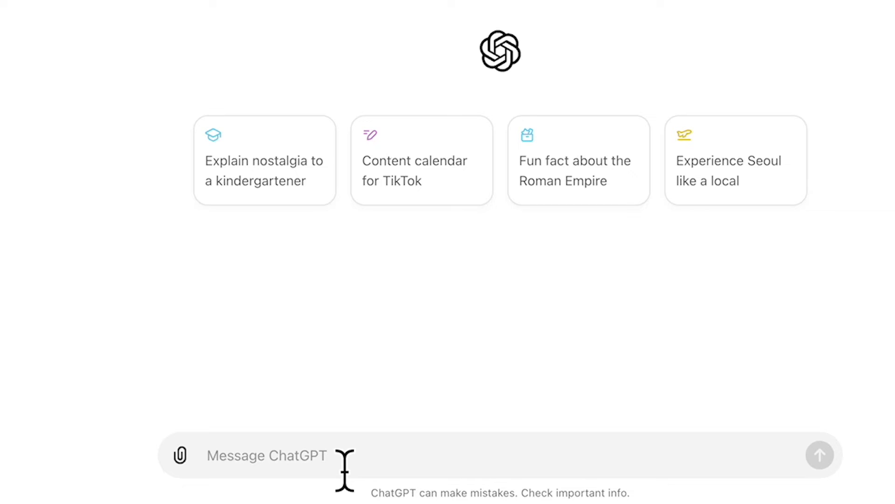
Ask ChatGPT to 'write me a script for a burger commercial'.
{"action": "type", "text": "write me a script for"}
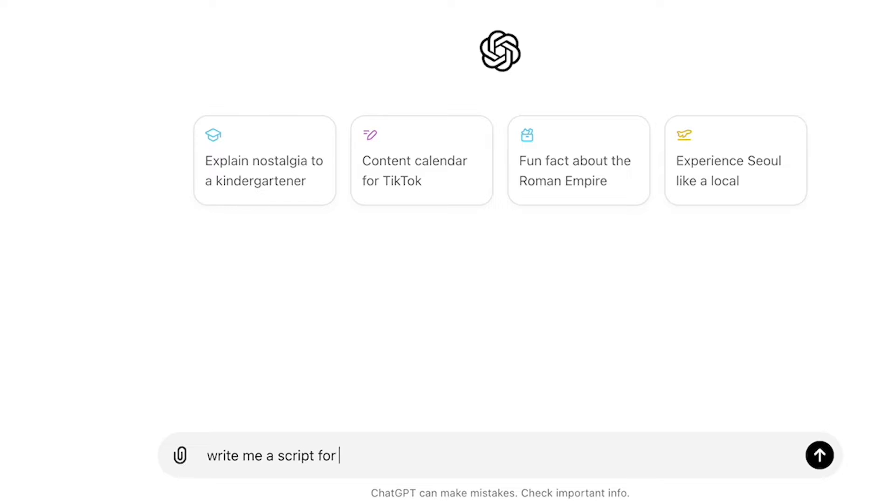
{"action": "type", "text": "a bur"}
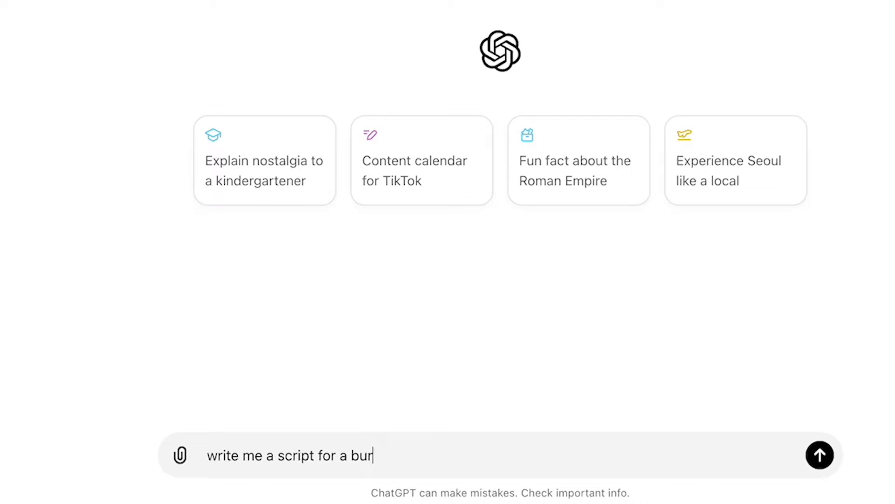
{"action": "type", "text": "ger commercial"}
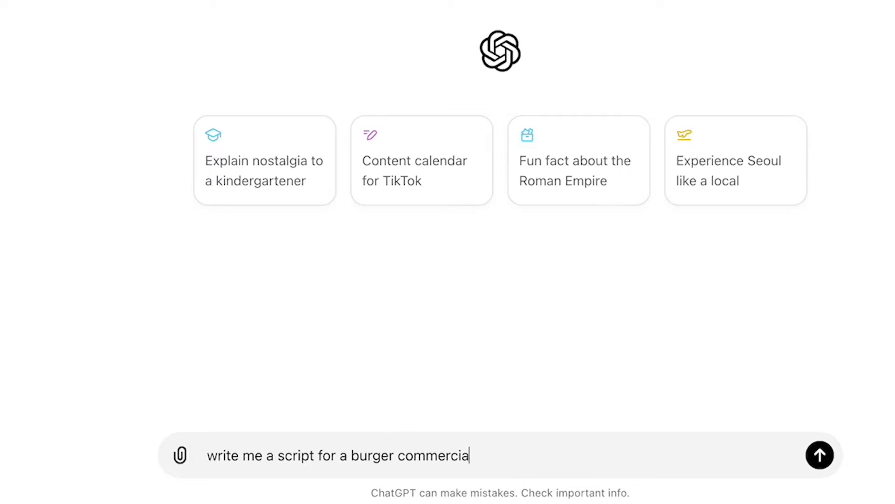
{"action": "left_click", "coordinate": [820, 456]}
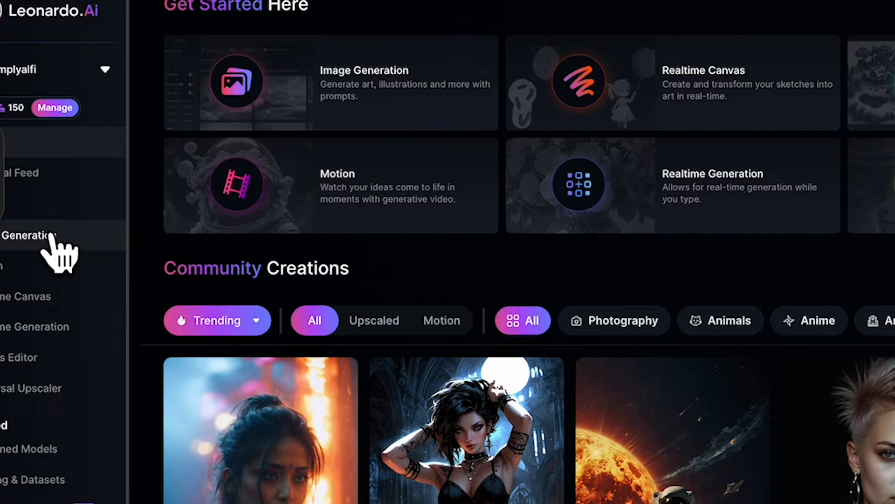
Open Leonardo.Ai Image Generation and step through the what's-new overview to Let's Go.
{"action": "left_click", "coordinate": [29, 235]}
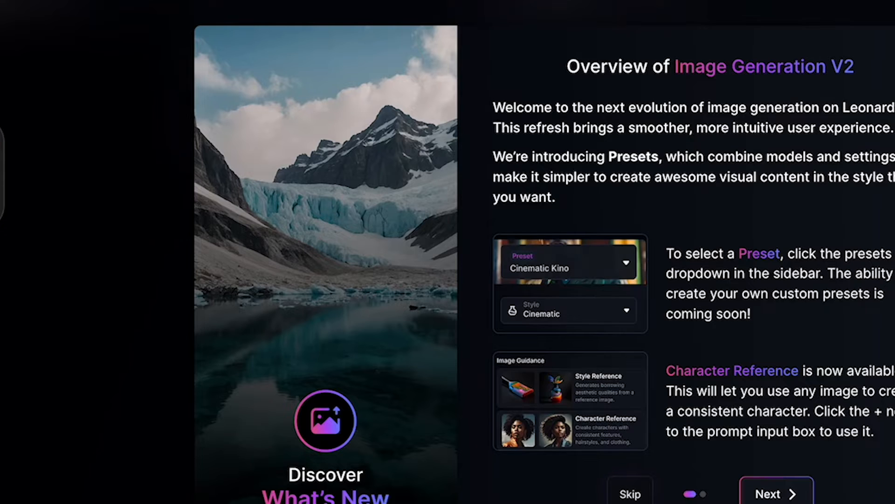
{"action": "mouse_move", "coordinate": [862, 252]}
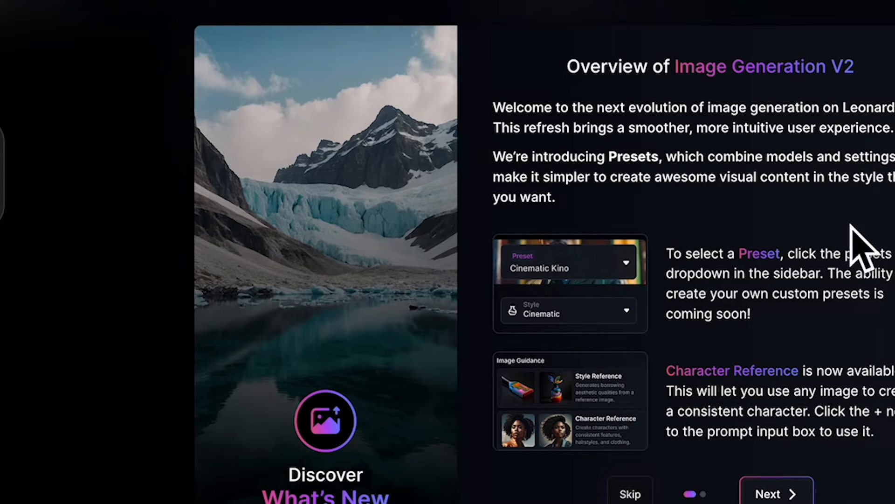
{"action": "left_click", "coordinate": [775, 493]}
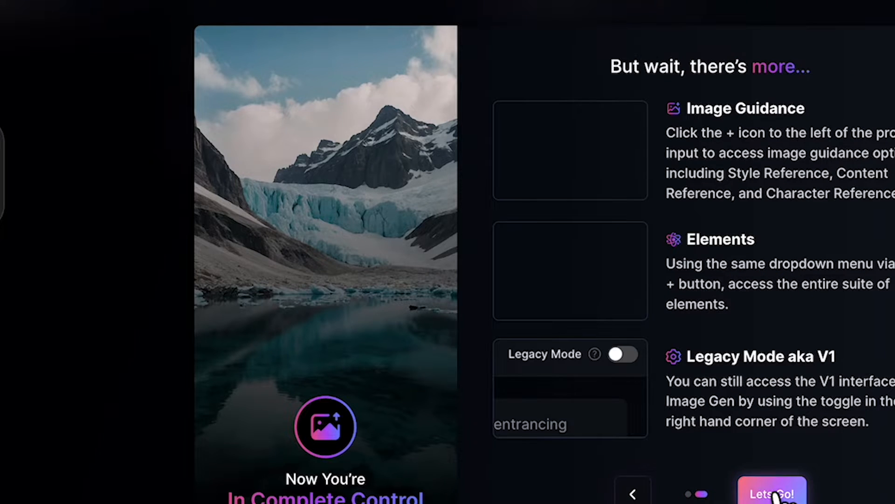
{"action": "left_click", "coordinate": [771, 492]}
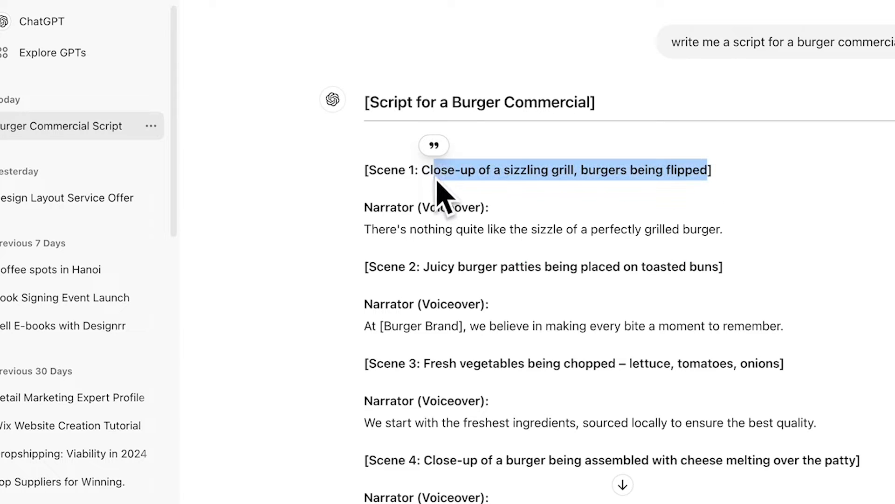
Copy the Scene 1 line 'Close-up of a sizzling grill, burgers being flipped'.
{"action": "right_click", "coordinate": [565, 169]}
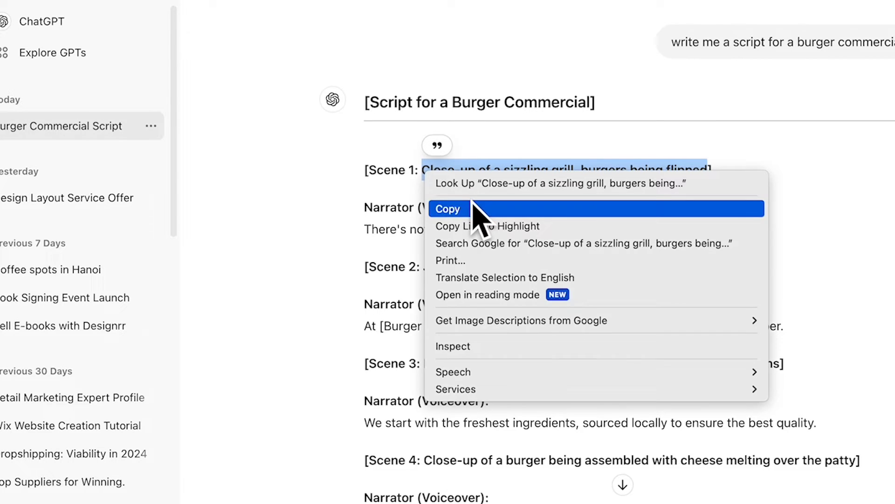
{"action": "left_click", "coordinate": [449, 208]}
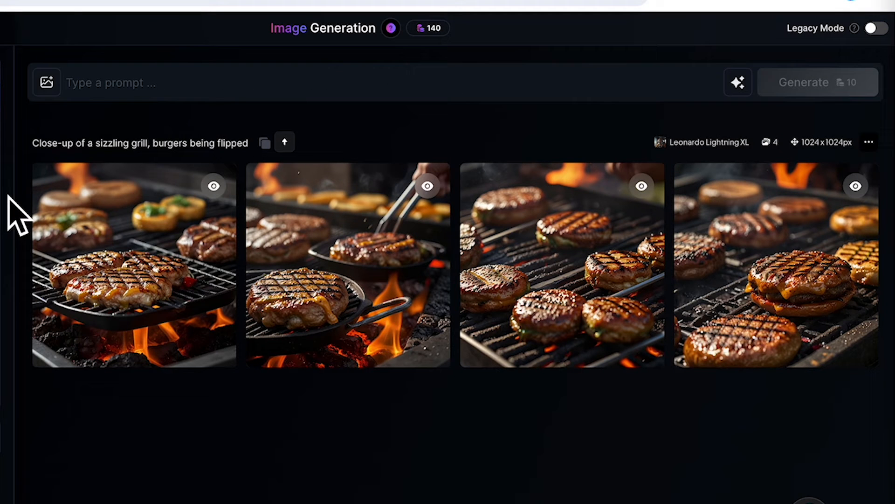
{"action": "mouse_move", "coordinate": [23, 251]}
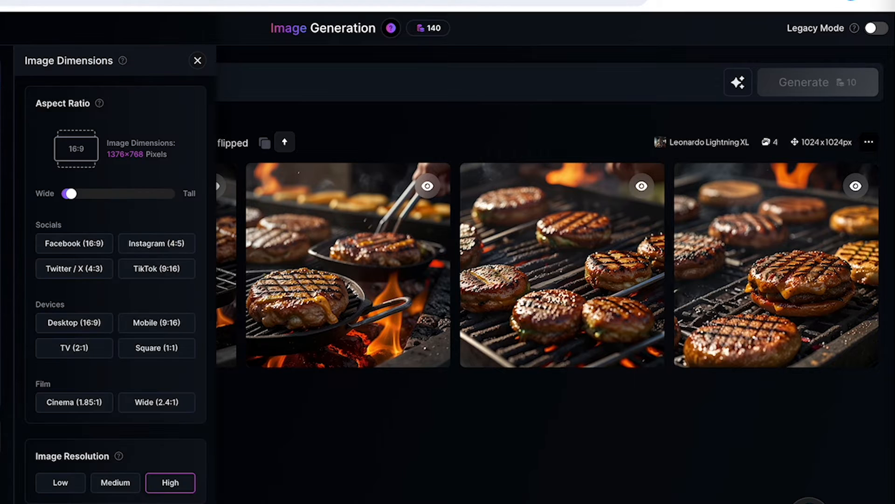
Enter the prompt 'Juicy burger patties being placed on toasted buns'.
{"action": "left_click", "coordinate": [196, 60]}
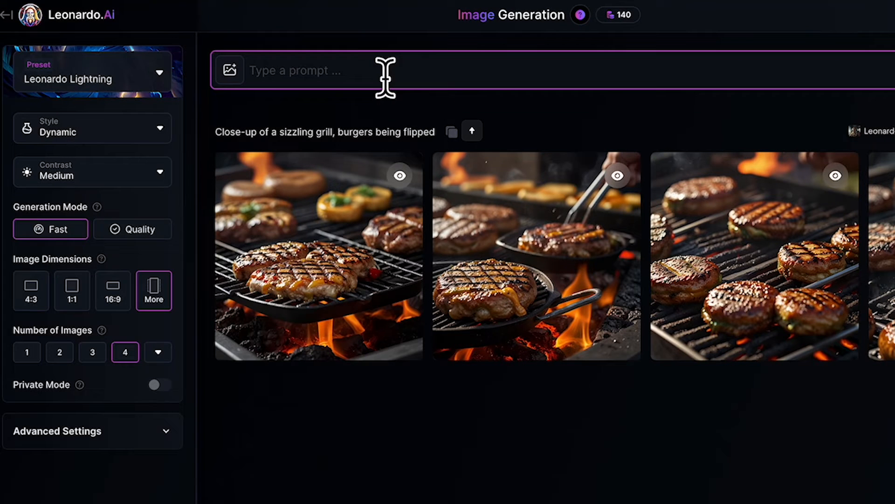
{"action": "type", "text": "Juicy burger patties being placed on toasted buns"}
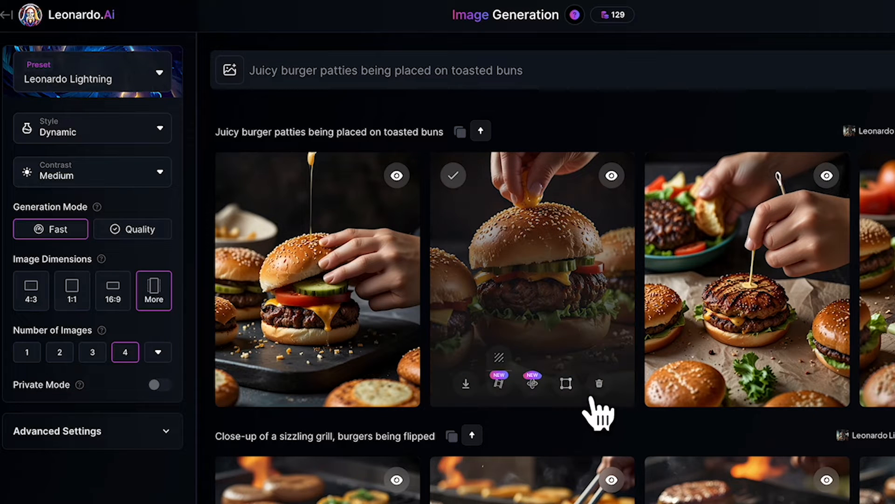
{"action": "mouse_move", "coordinate": [599, 382]}
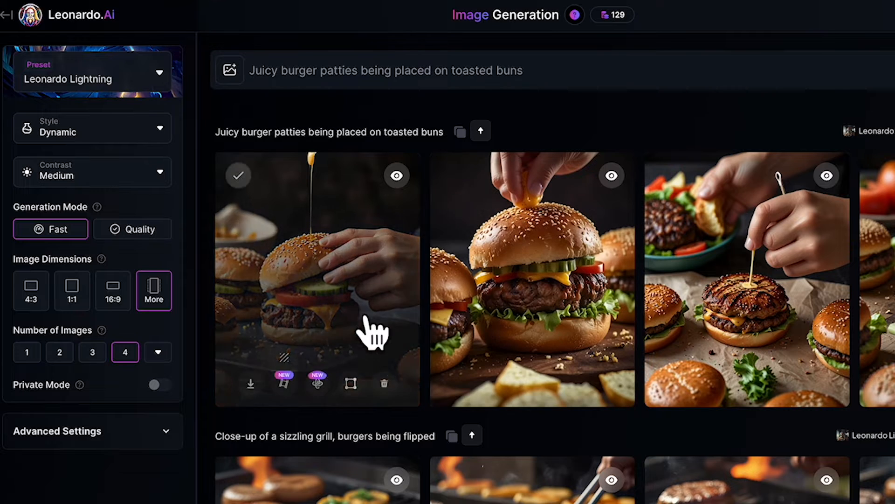
Generate the Scene 2 toasted-bun images and adjust the image dimensions.
{"action": "left_click", "coordinate": [112, 290]}
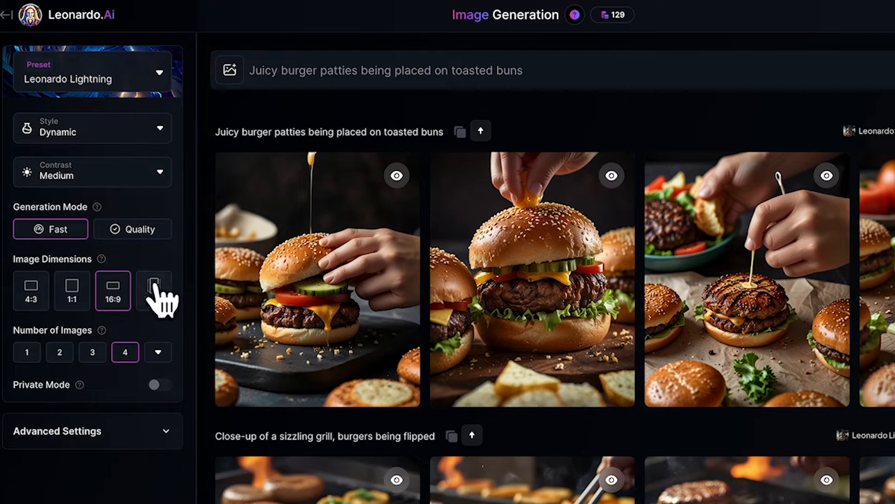
{"action": "mouse_move", "coordinate": [178, 331]}
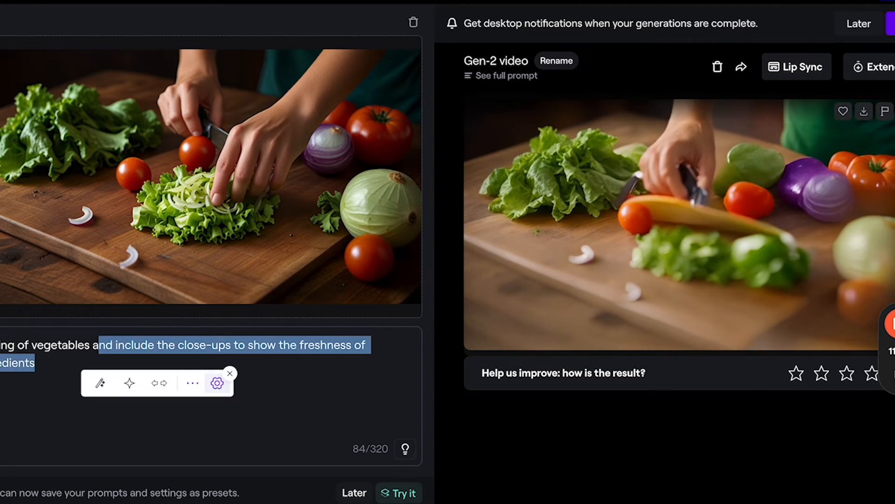
Trim the extra close-up wording from the vegetable-chopping Gen-2 prompt.
{"action": "key", "text": "Delete"}
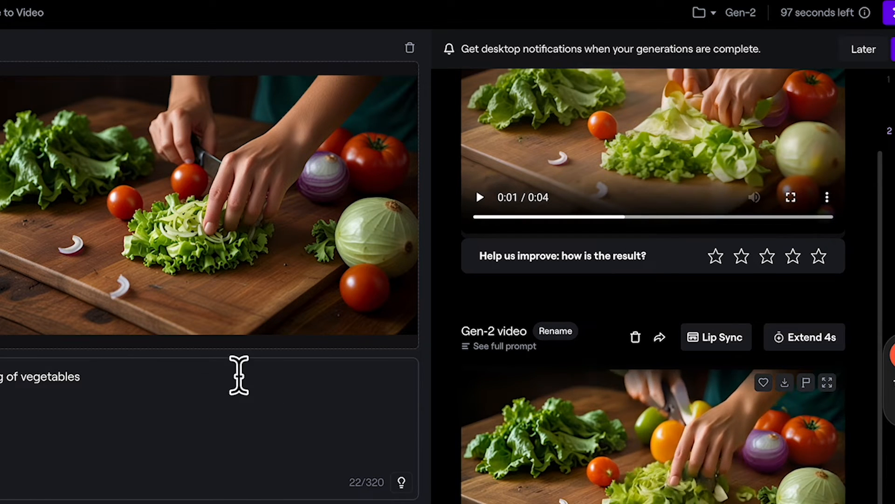
{"action": "mouse_move", "coordinate": [223, 197]}
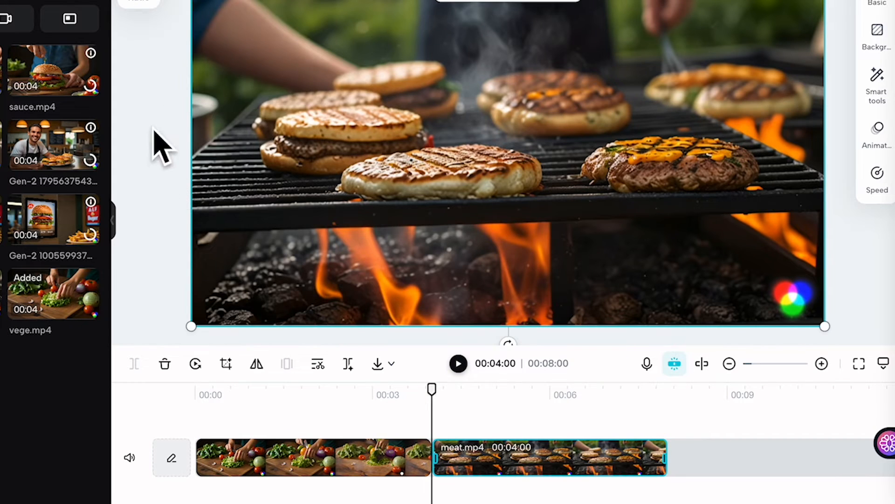
{"action": "mouse_move", "coordinate": [154, 62]}
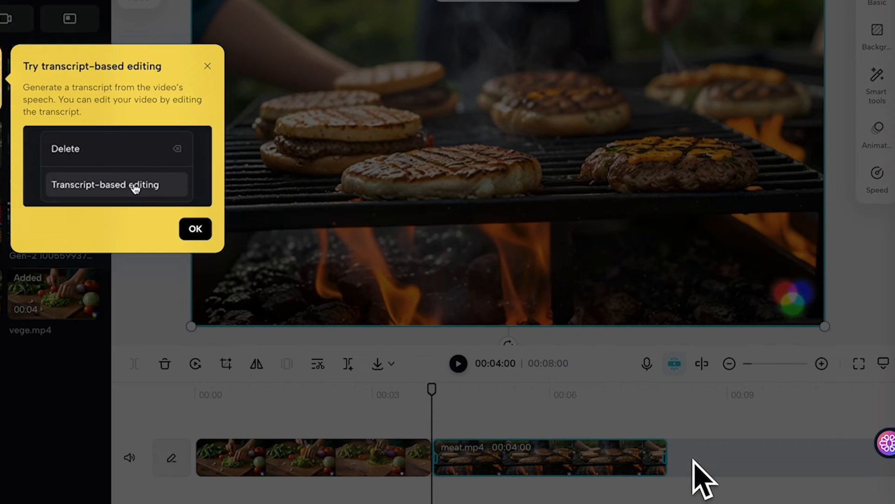
Dismiss CapCut's transcript editing tip before arranging clips.
{"action": "left_click", "coordinate": [195, 229]}
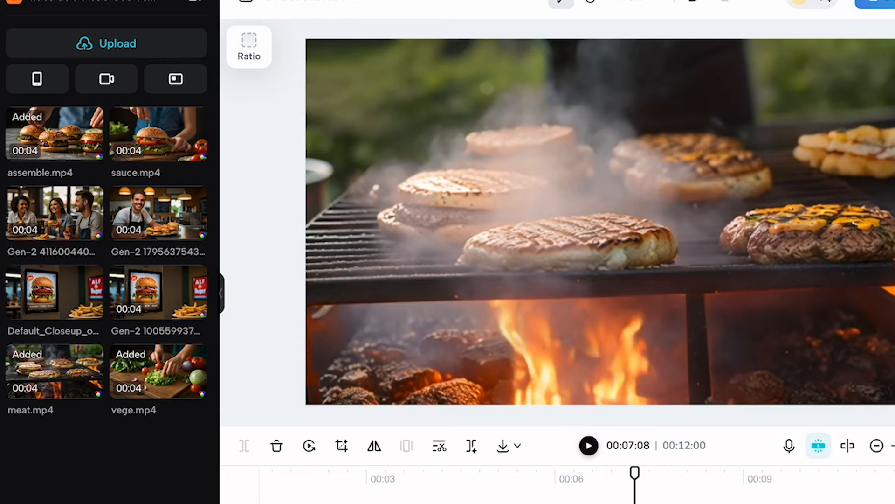
{"action": "mouse_move", "coordinate": [438, 446]}
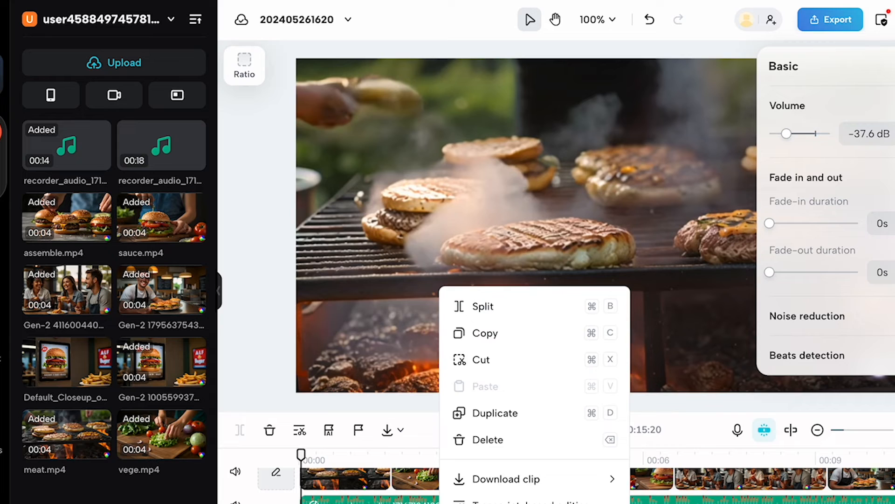
Set the clip volume to -3.4 dB and play the commercial back.
{"action": "left_click_drag", "start_coordinate": [786, 133], "coordinate": [783, 133]}
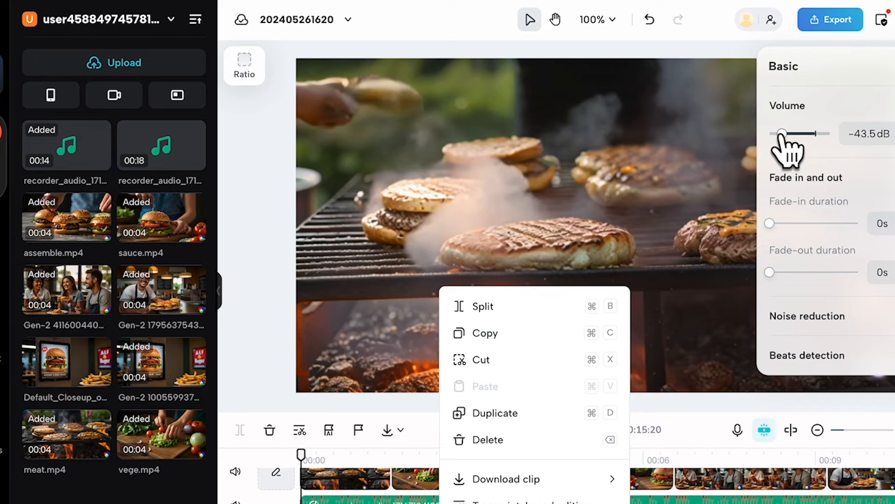
{"action": "left_click_drag", "start_coordinate": [783, 133], "coordinate": [812, 133]}
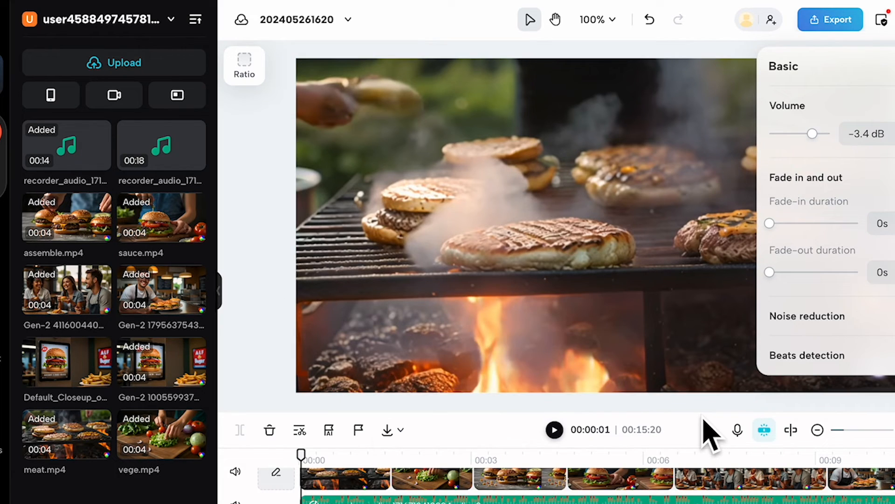
{"action": "left_click", "coordinate": [552, 429]}
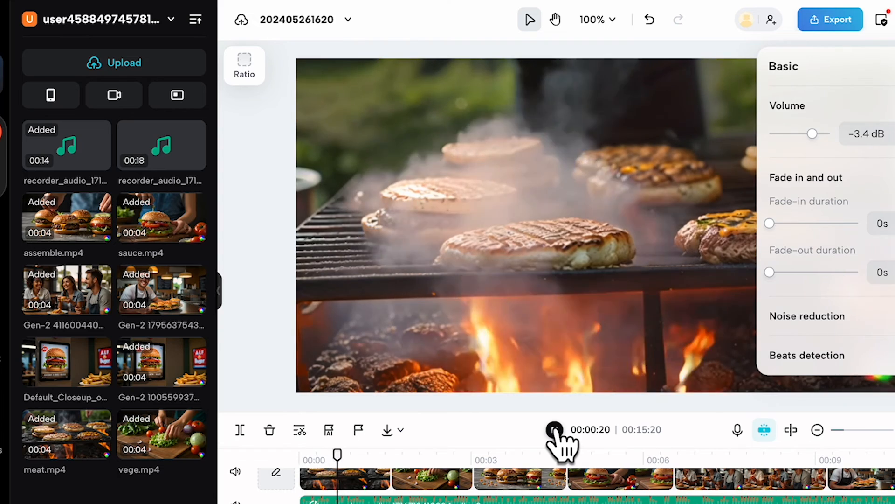
{"action": "left_click", "coordinate": [554, 429]}
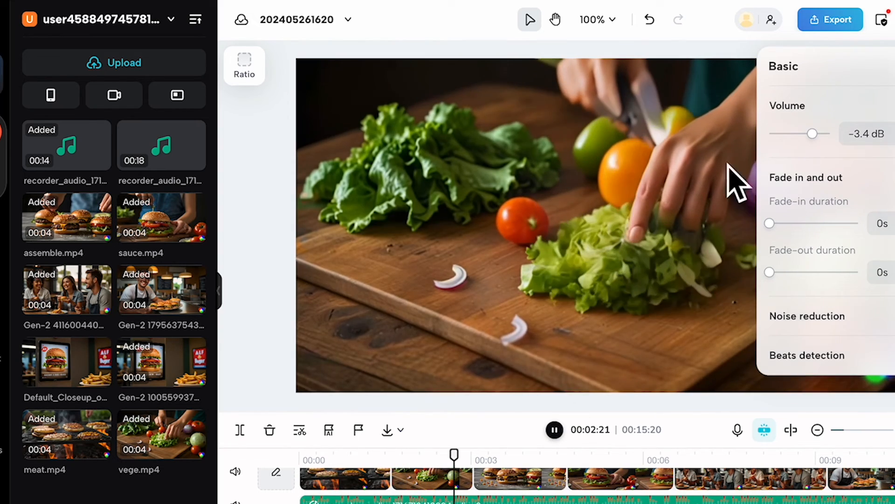